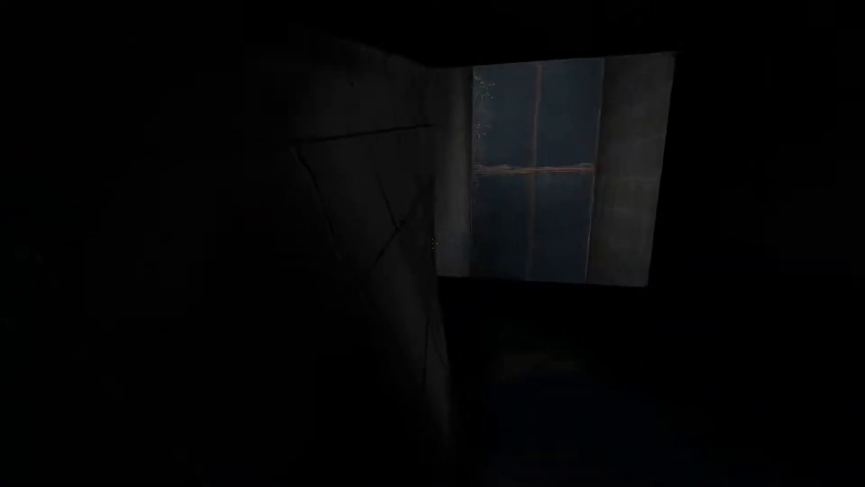
mouse_move(432, 243)
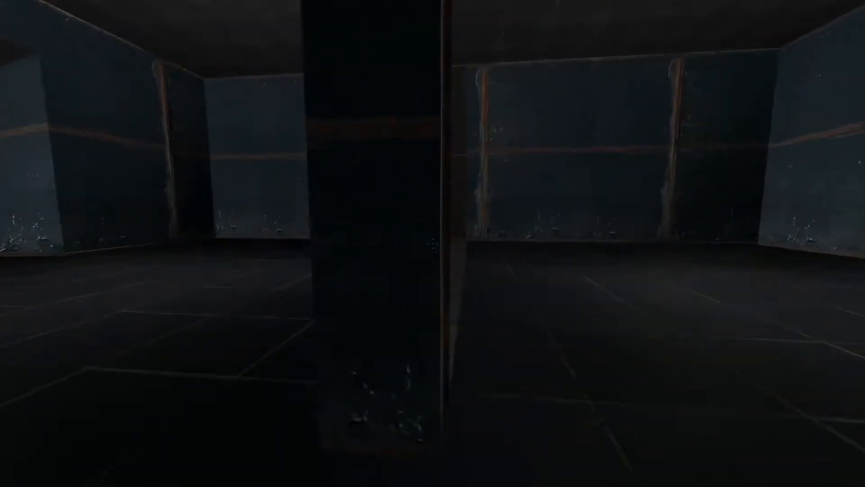
mouse_move(432, 243)
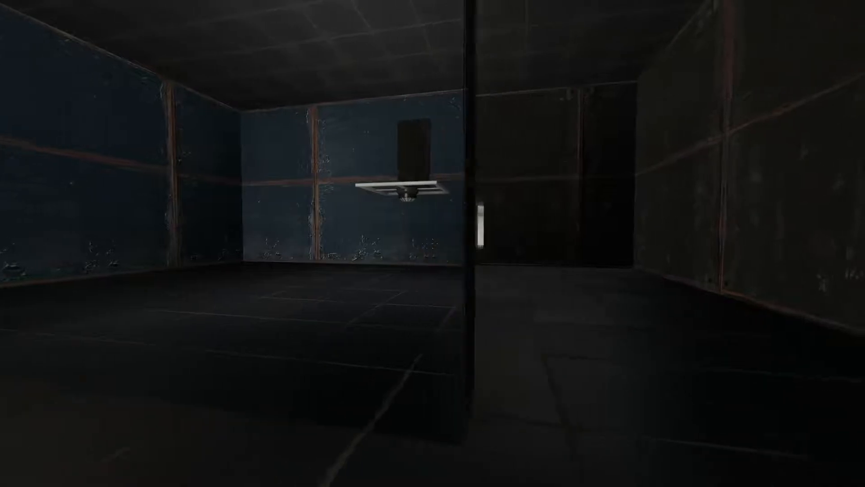
mouse_move(433, 243)
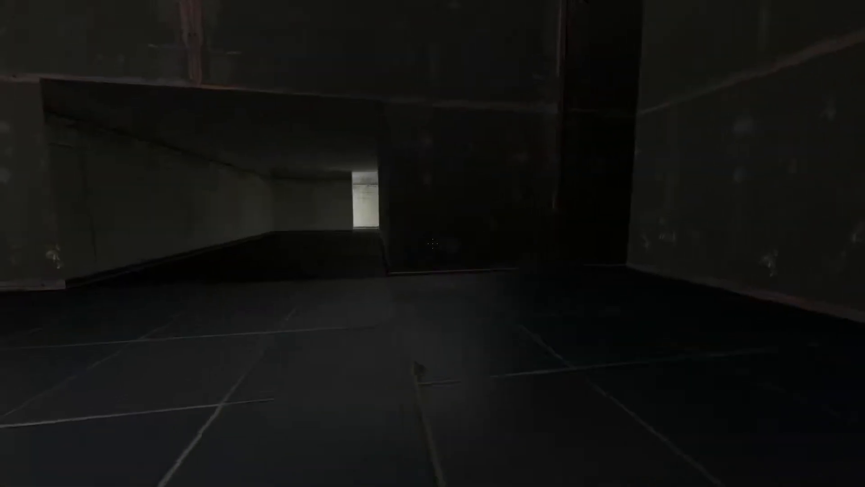
mouse_move(432, 244)
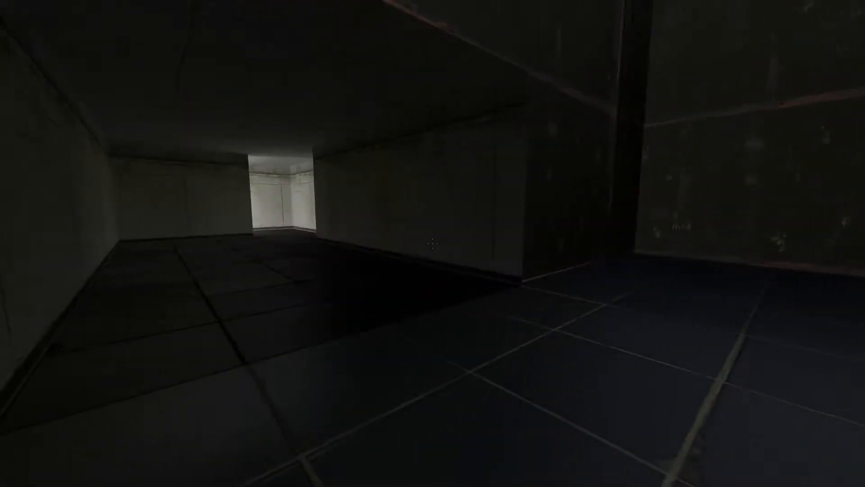